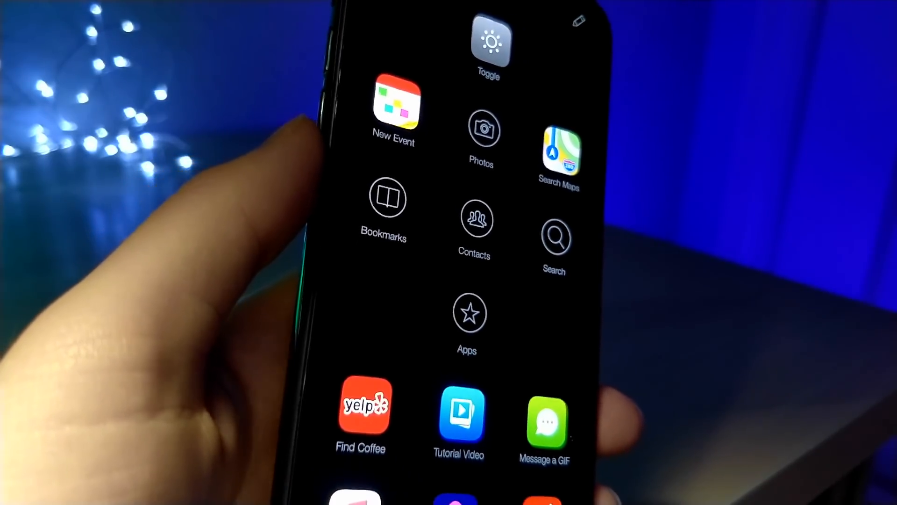
Step: Scroll the Launch Center Pro grid to browse folders such as Search
{"action": "scroll", "scroll_direction": "down", "scroll_amount": 3}
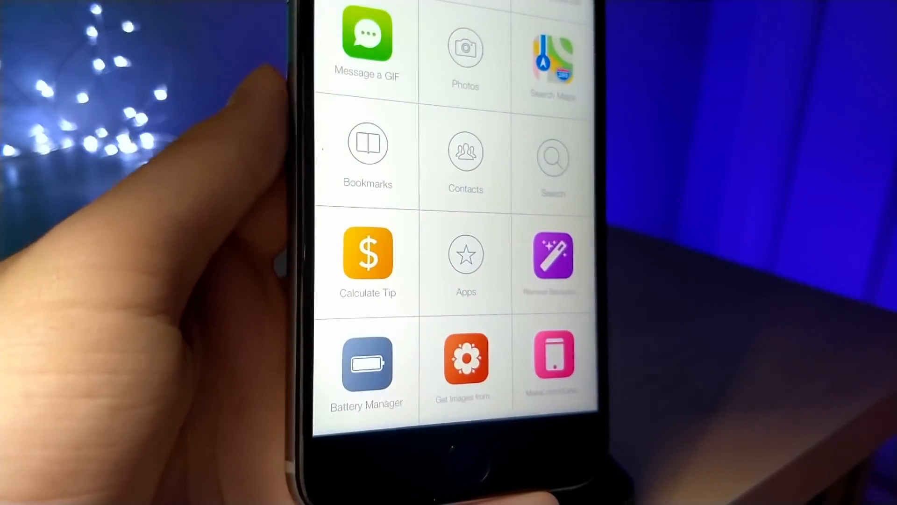
{"action": "scroll", "scroll_direction": "up", "scroll_amount": 3}
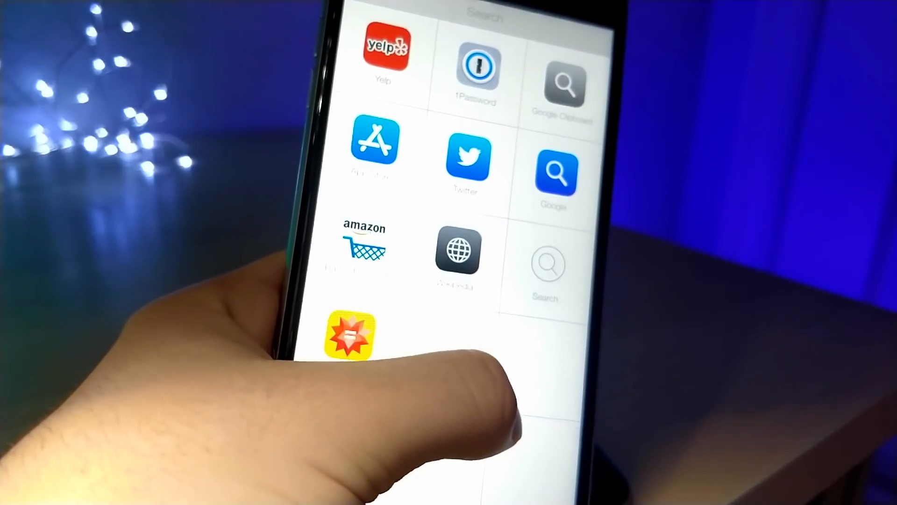
{"action": "scroll", "scroll_direction": "down", "scroll_amount": 3}
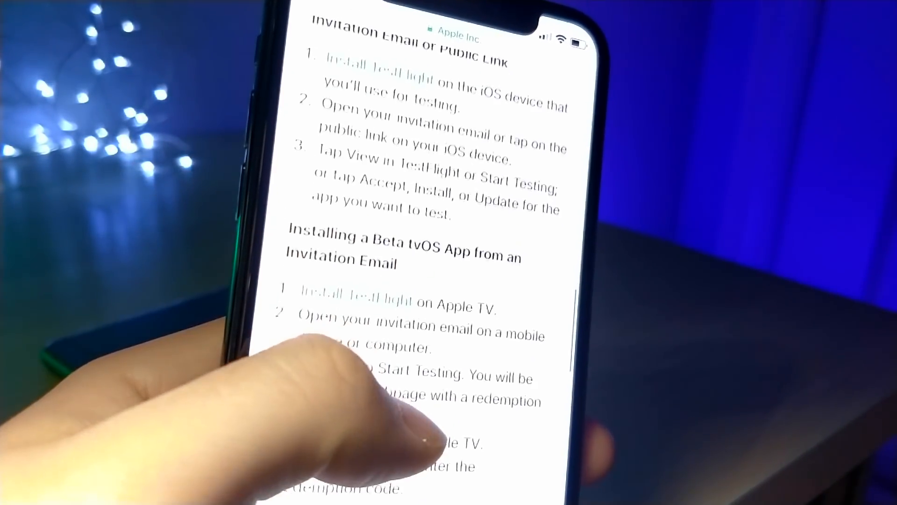
Step: Read through Apple's TestFlight guide to installing beta apps in Safari
{"action": "scroll", "scroll_direction": "down", "scroll_amount": 3}
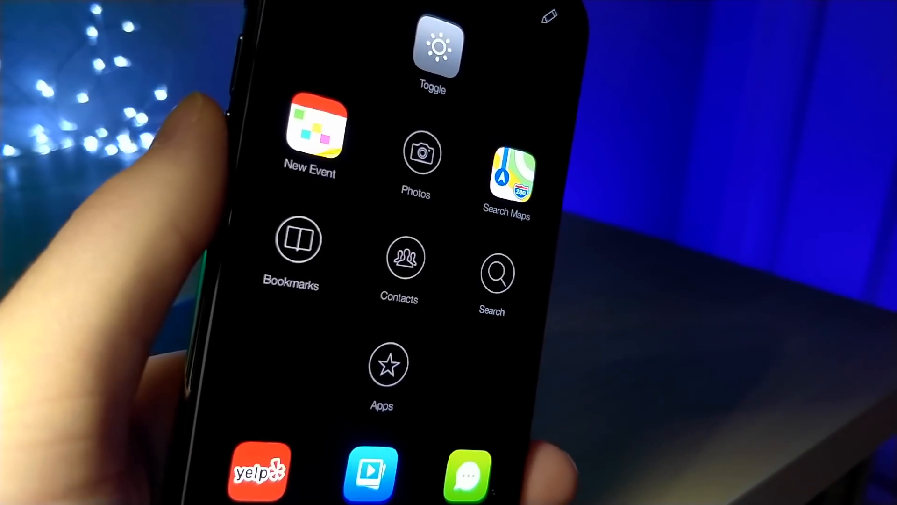
{"action": "scroll", "scroll_direction": "down", "scroll_amount": 3}
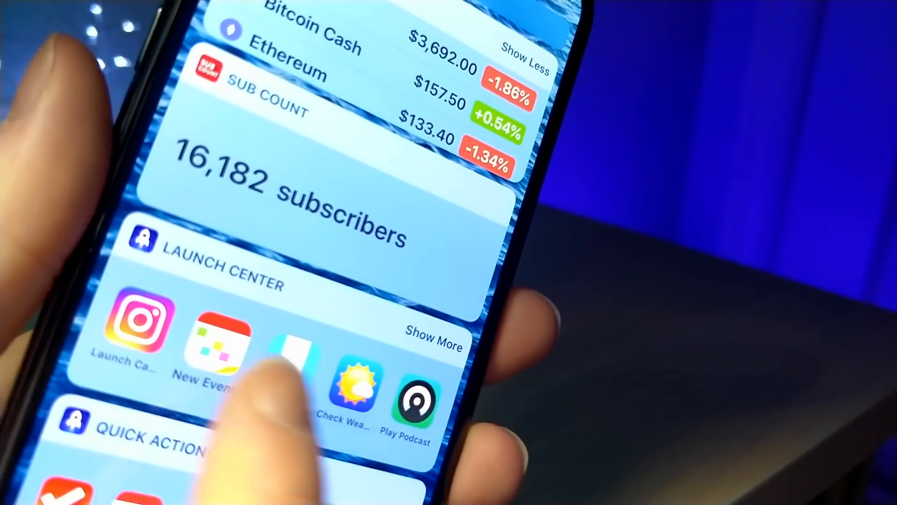
Step: Scroll the Today View to the Launch Center widget's New Event, Check Weather and Play Podcast actions
{"action": "scroll", "scroll_direction": "up", "scroll_amount": 3}
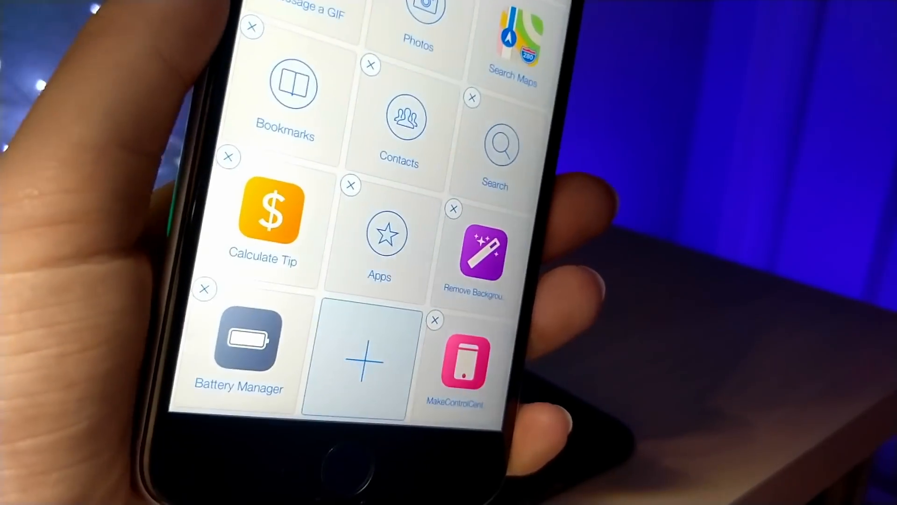
Step: Open the action picker for the empty grid slot and browse its categories
{"action": "left_click", "coordinate": [362, 360]}
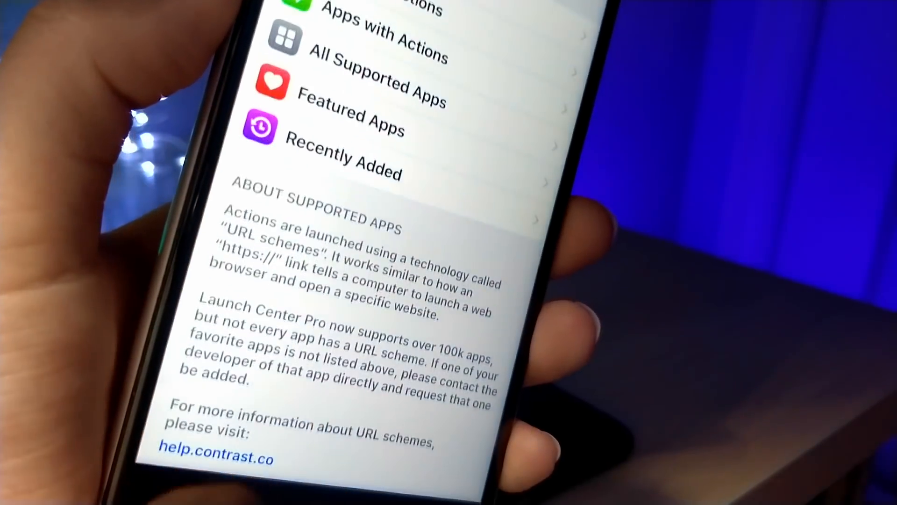
{"action": "scroll", "scroll_direction": "up", "scroll_amount": 3}
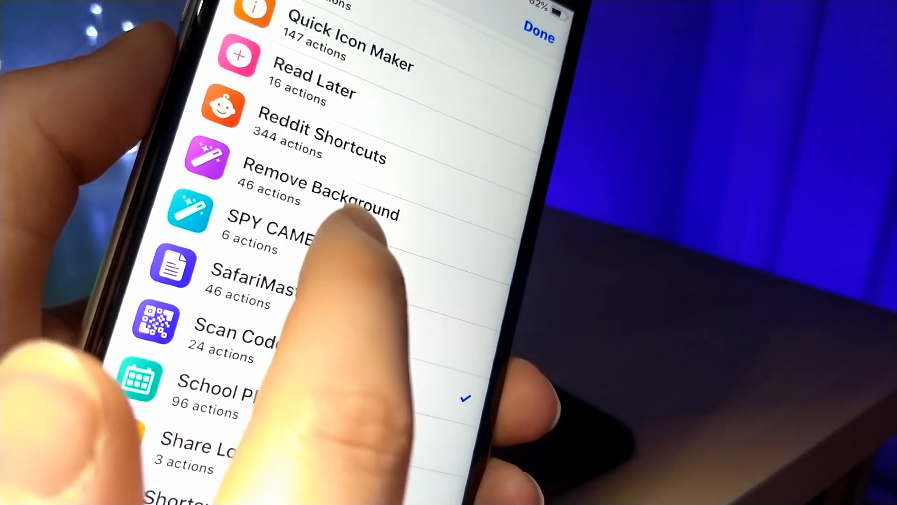
Step: Replace the empty slot with Scan Code, then launch the Scan Code tile
{"action": "left_click", "coordinate": [536, 34]}
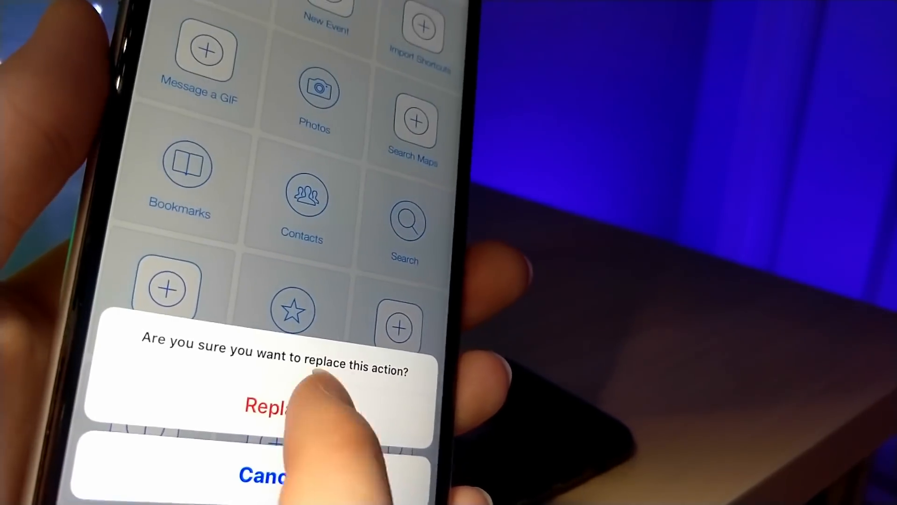
{"action": "left_click", "coordinate": [269, 406]}
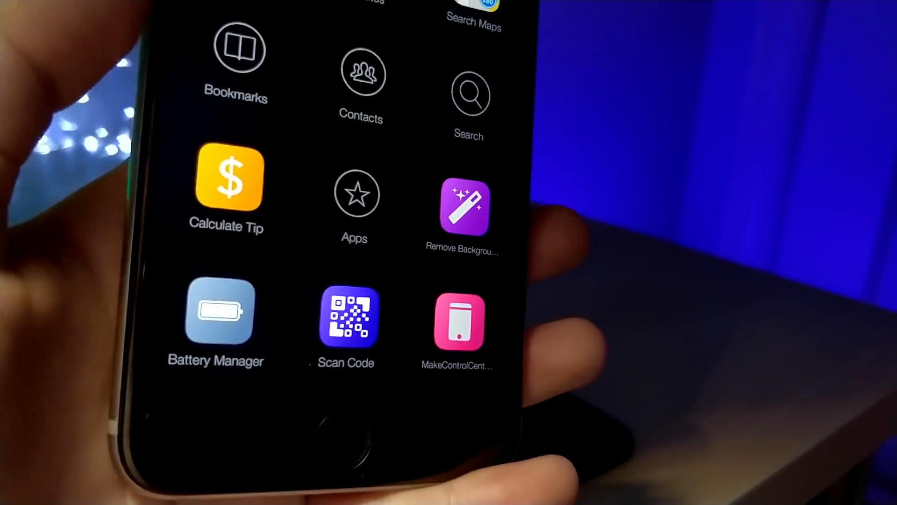
{"action": "left_click", "coordinate": [345, 321]}
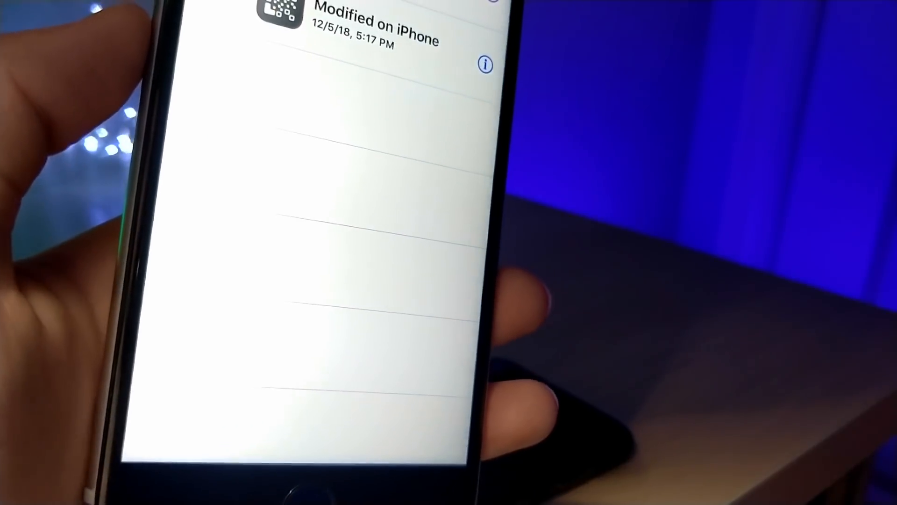